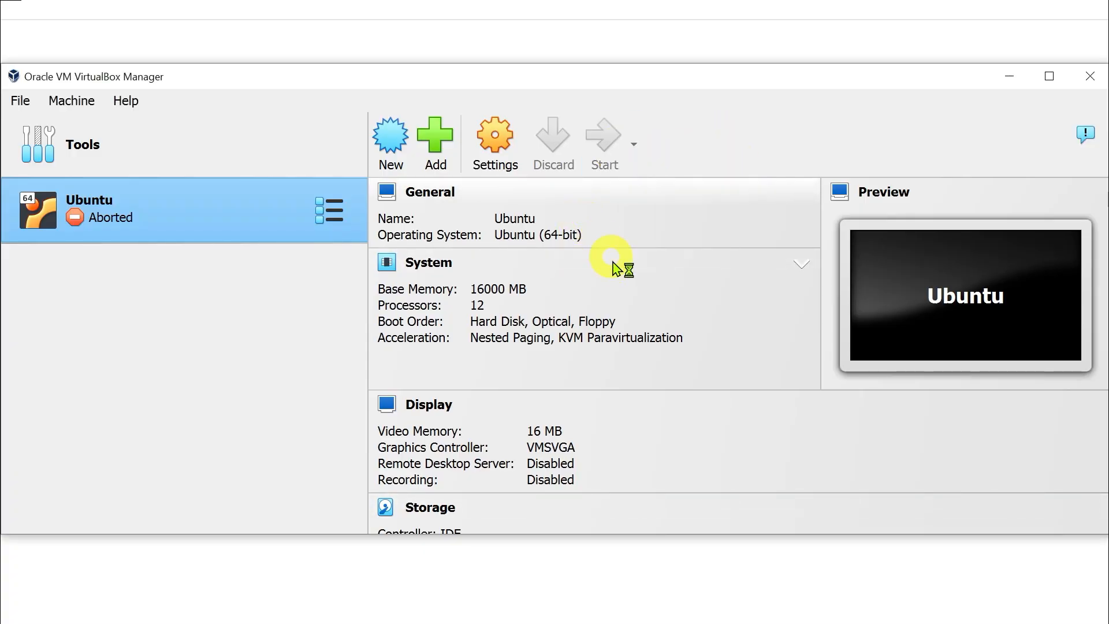
- Start the aborted Ubuntu virtual machine from the Manager toolbar
left_click(602, 141)
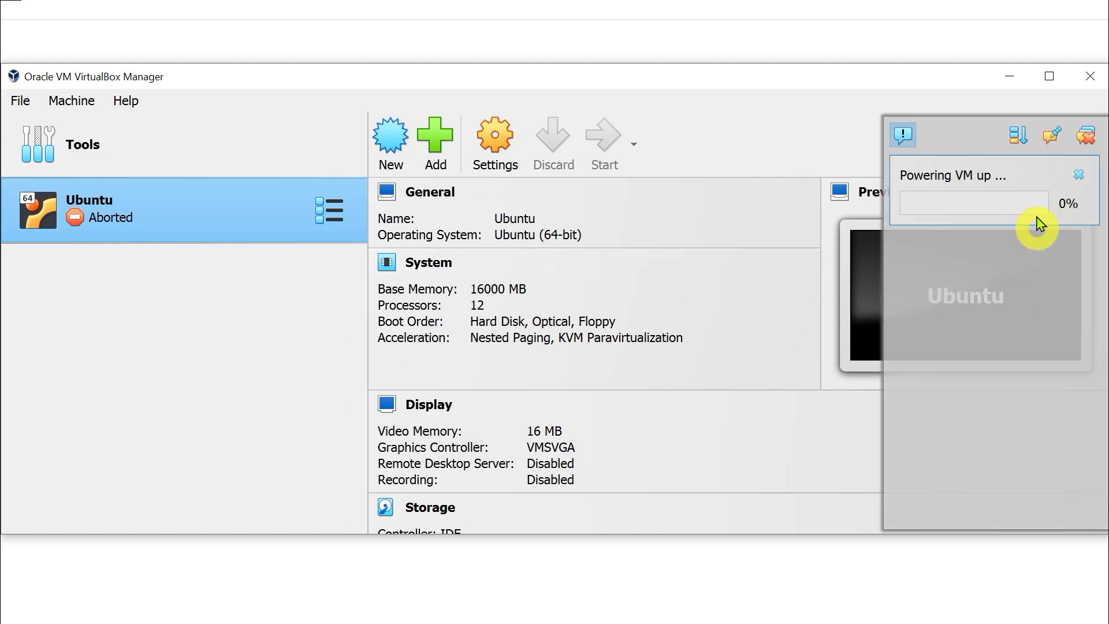